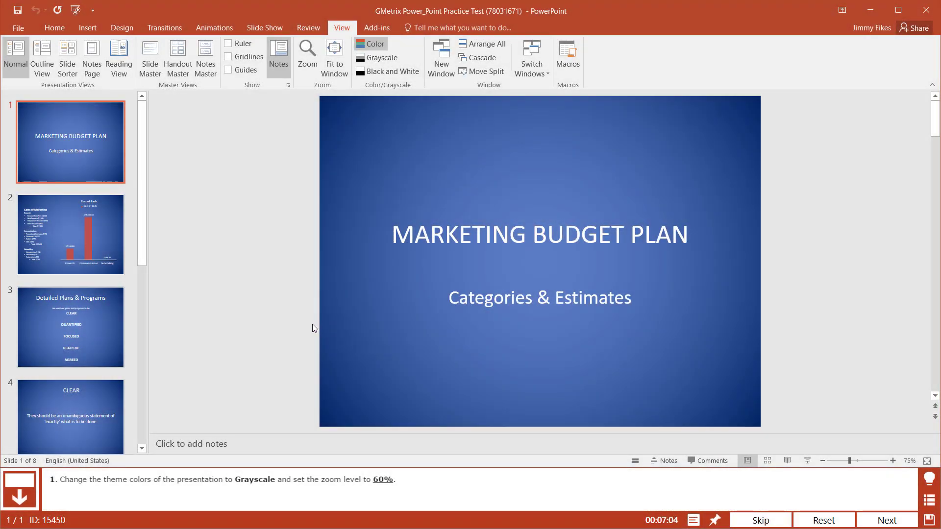
{"action": "mouse_move", "coordinate": [302, 321]}
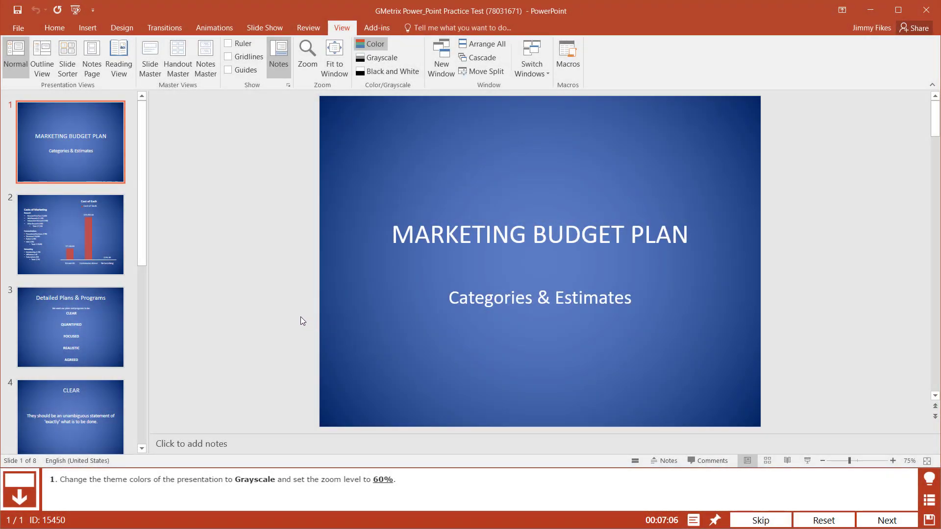
{"action": "mouse_move", "coordinate": [76, 488]}
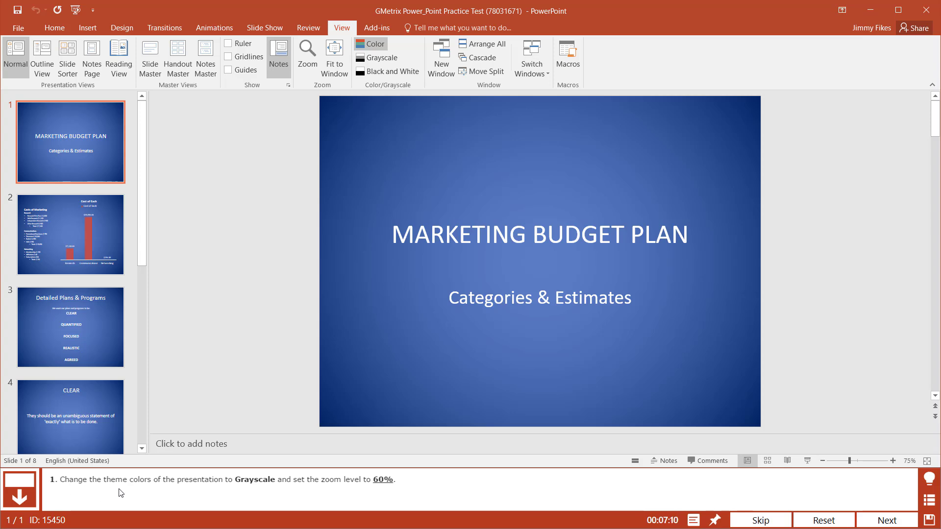
{"action": "mouse_move", "coordinate": [266, 493]}
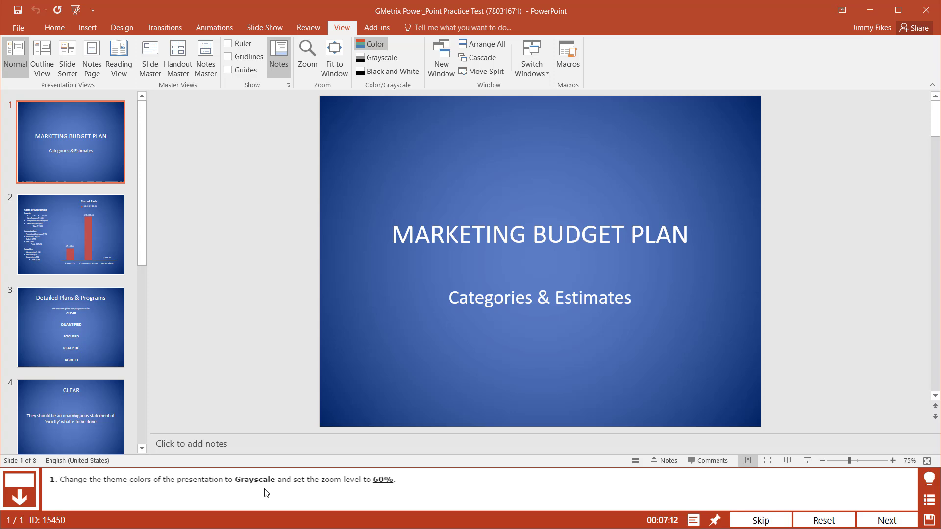
{"action": "mouse_move", "coordinate": [283, 485]}
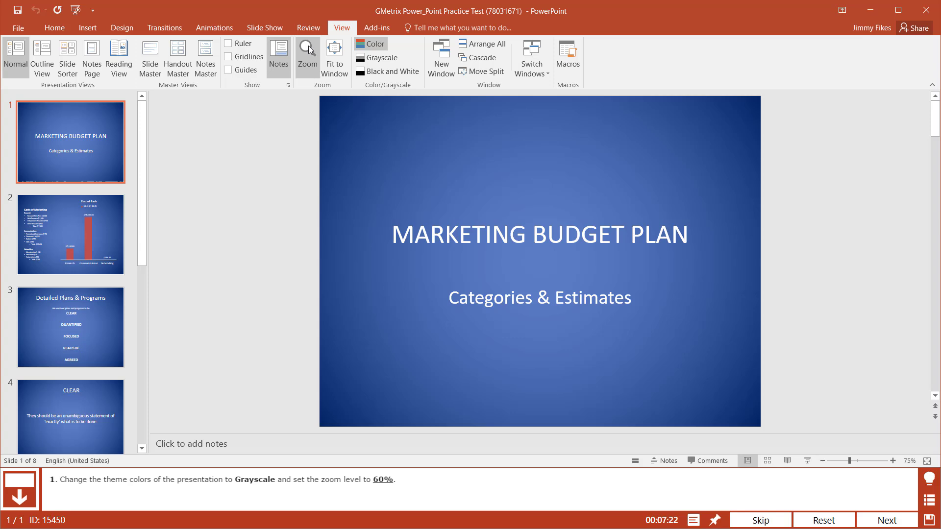
- Check the zoom settings without changing them, then preview themes on the Design tab
{"action": "left_click", "coordinate": [308, 54]}
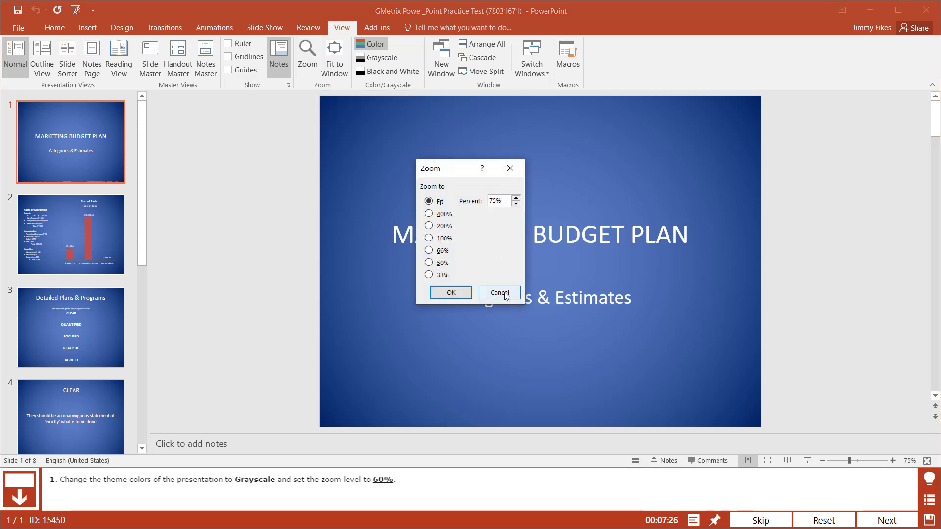
{"action": "left_click", "coordinate": [497, 293]}
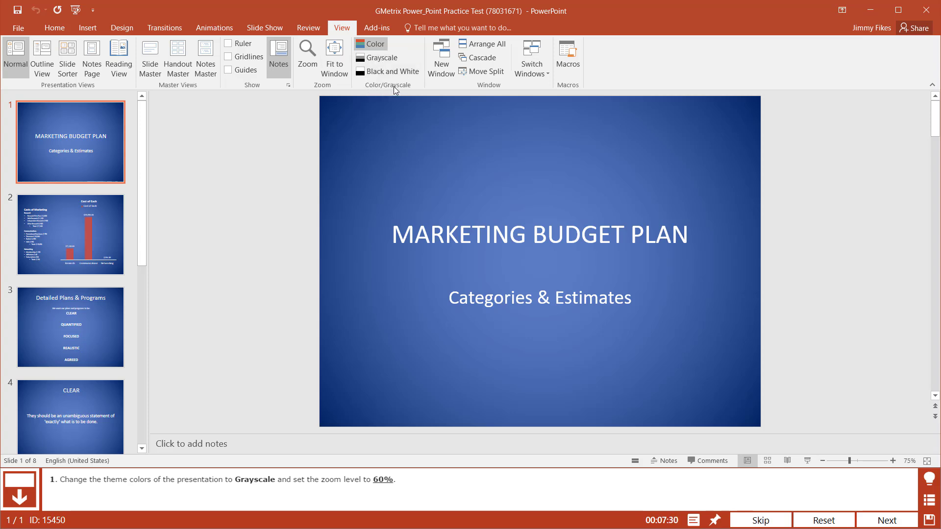
{"action": "mouse_move", "coordinate": [380, 57]}
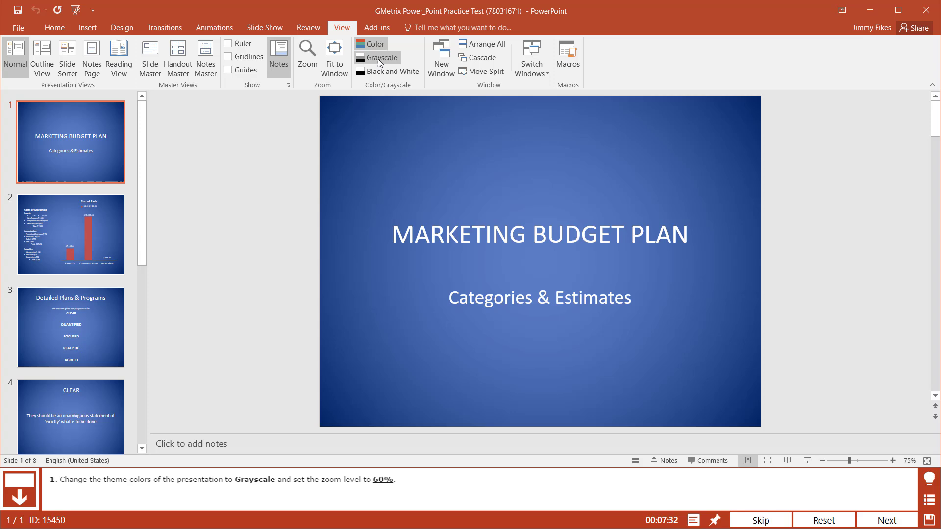
{"action": "mouse_move", "coordinate": [378, 58]}
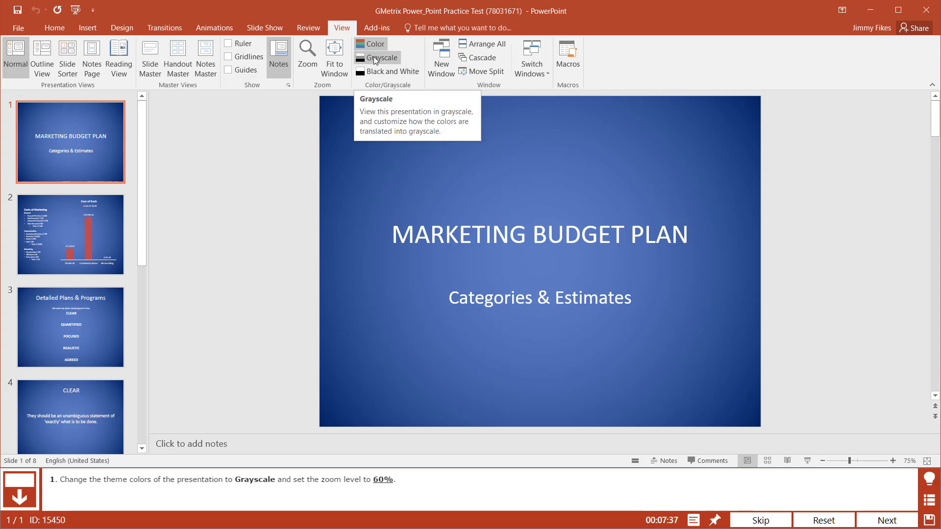
{"action": "mouse_move", "coordinate": [185, 499]}
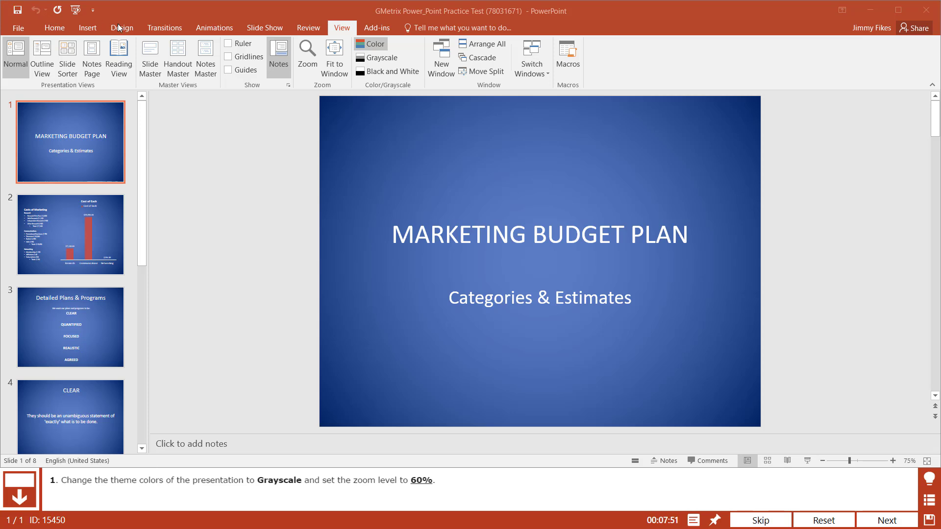
{"action": "left_click", "coordinate": [122, 27]}
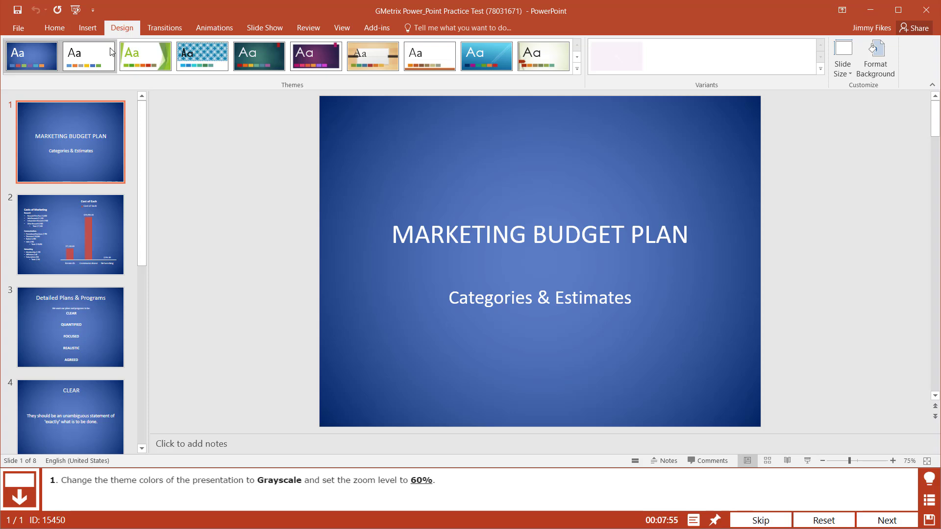
{"action": "left_click", "coordinate": [543, 56]}
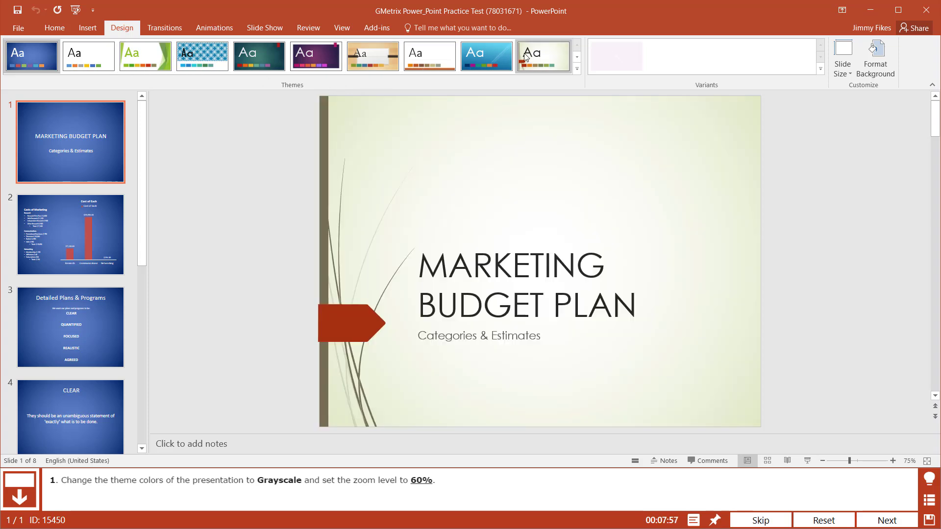
{"action": "left_click", "coordinate": [543, 56]}
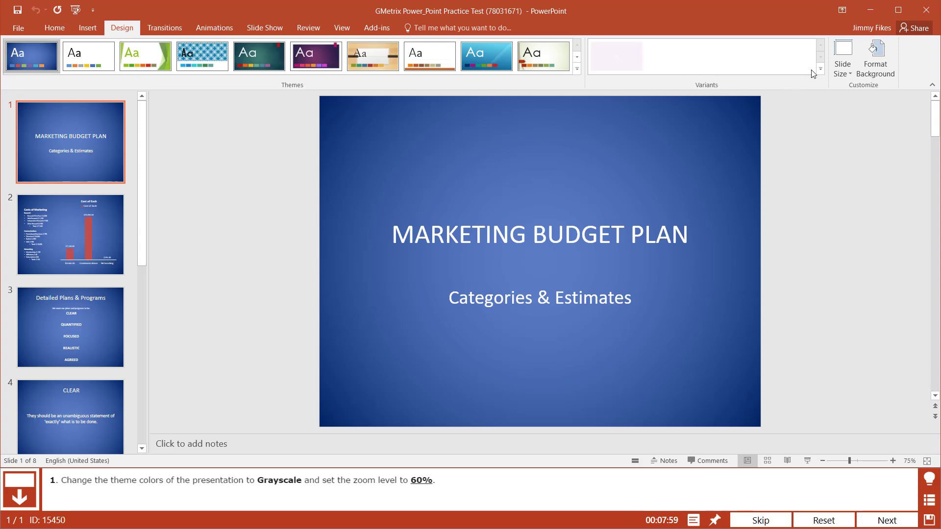
{"action": "mouse_move", "coordinate": [823, 77]}
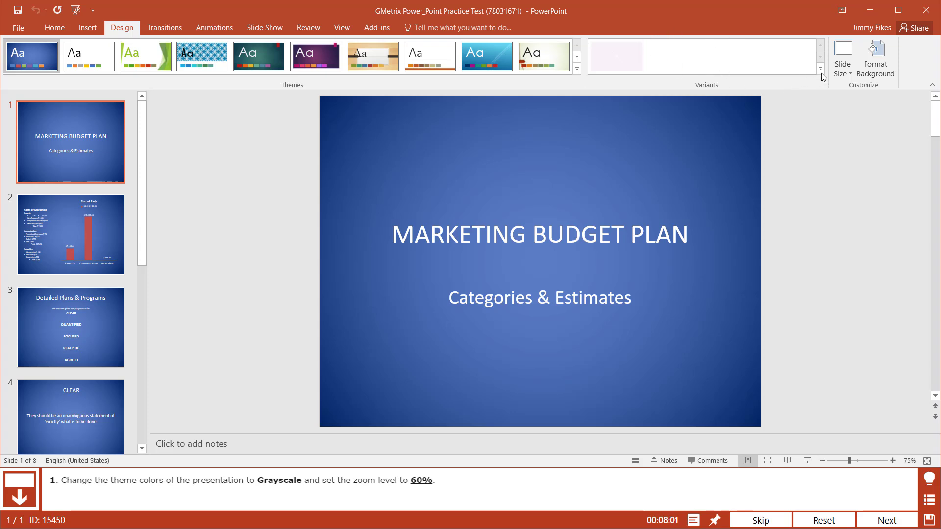
- Apply the Grayscale theme colors from the Variants gallery
{"action": "left_click", "coordinate": [820, 69]}
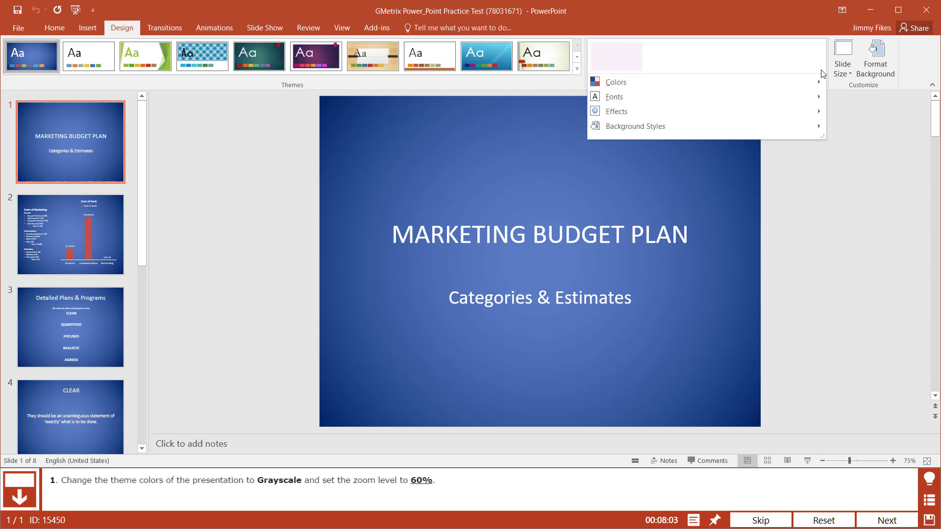
{"action": "left_click", "coordinate": [615, 82]}
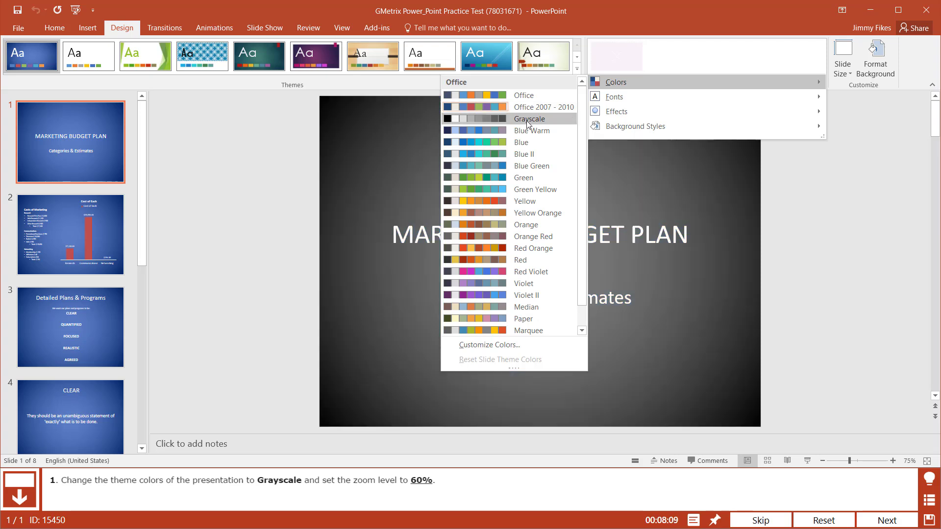
{"action": "left_click", "coordinate": [529, 119]}
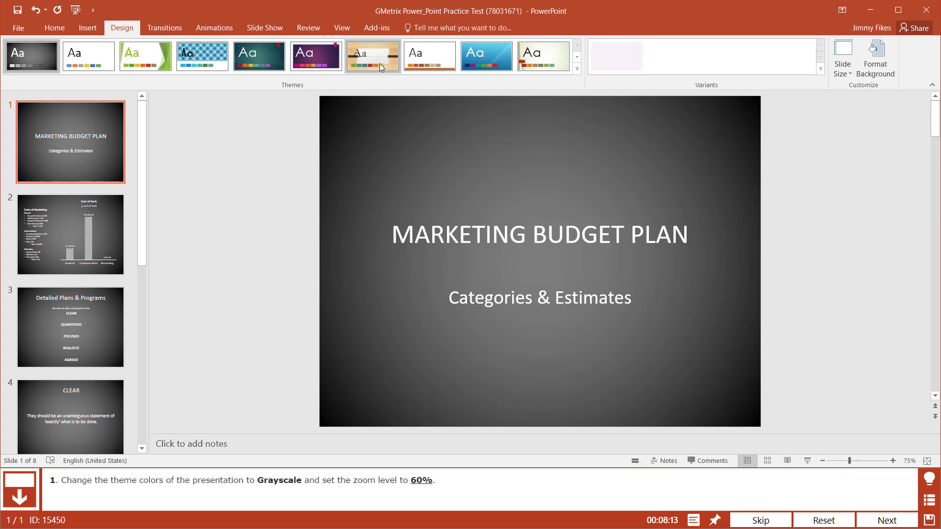
- Set the zoom to 60% and submit the task for grading
{"action": "left_click", "coordinate": [341, 27]}
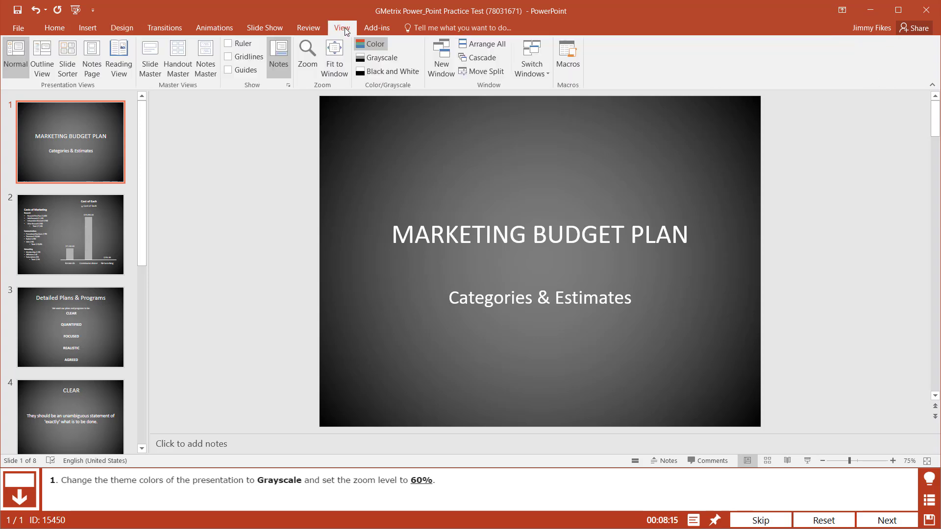
{"action": "left_click", "coordinate": [307, 54]}
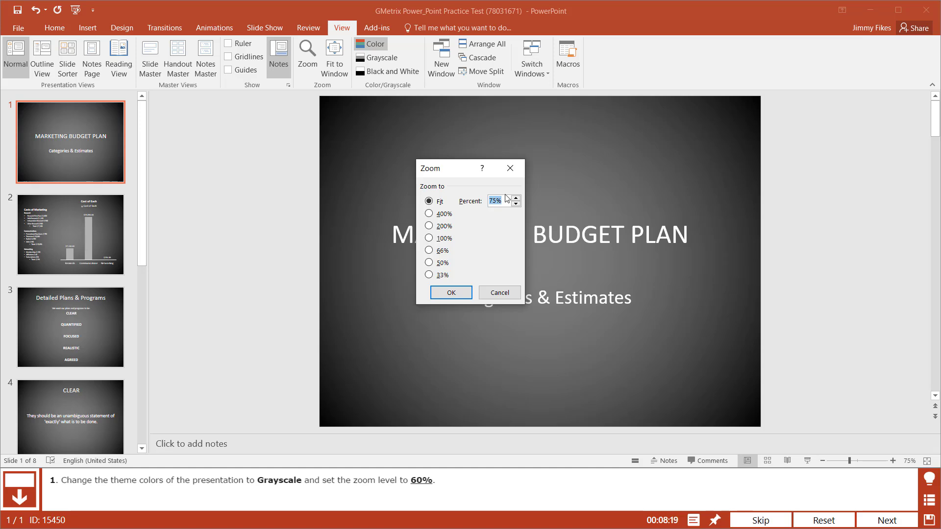
{"action": "left_click", "coordinate": [450, 294]}
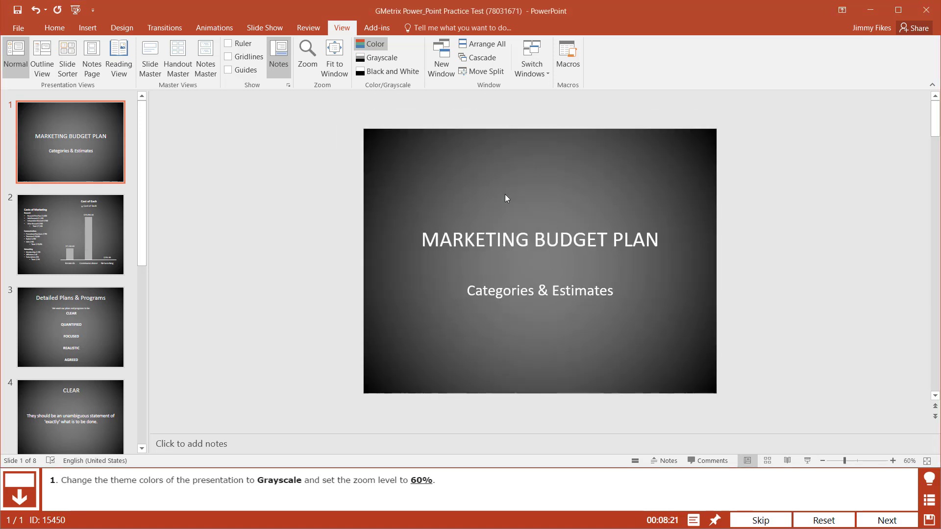
{"action": "left_click", "coordinate": [887, 519]}
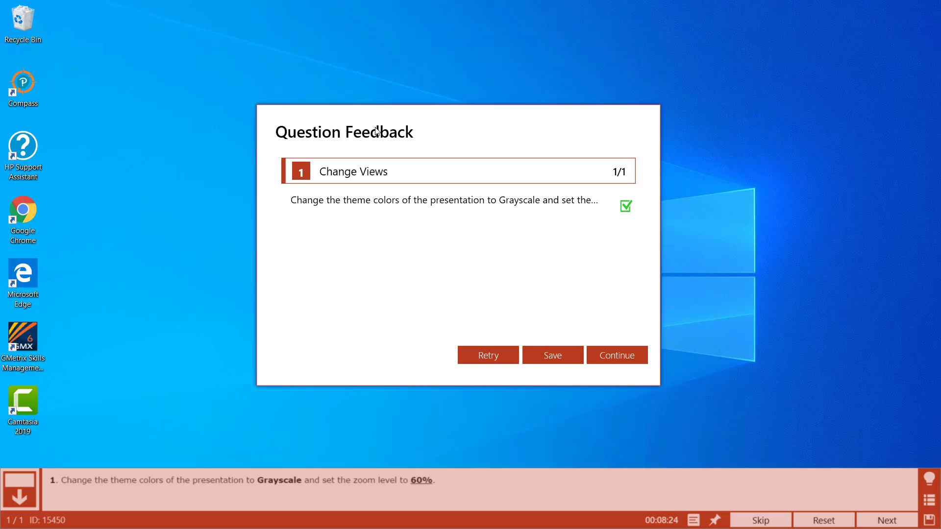